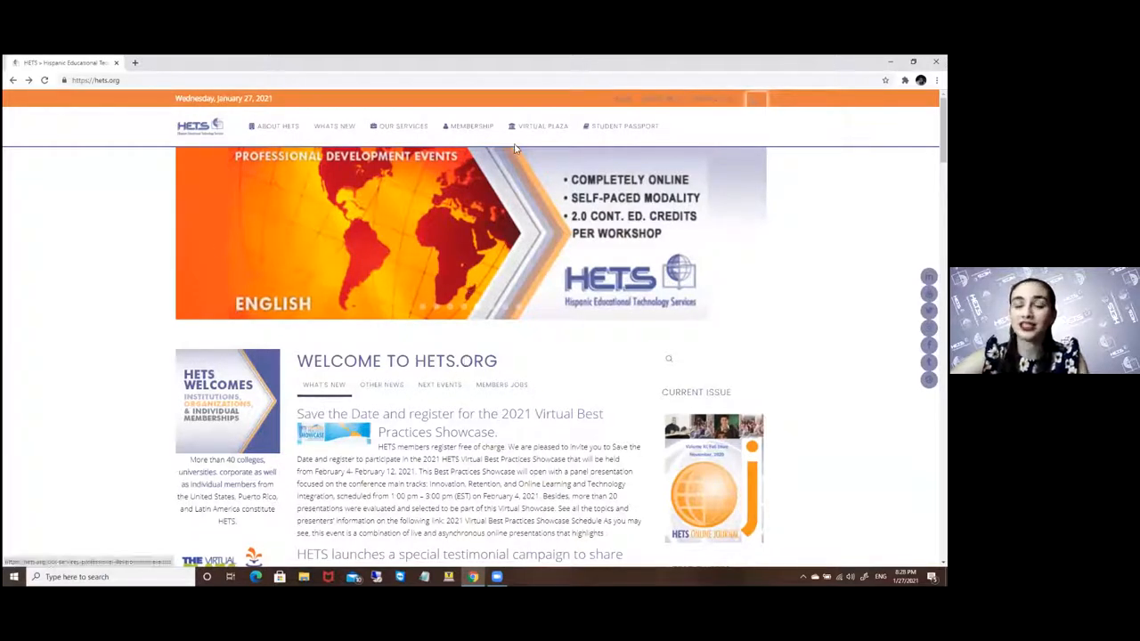
# Navigate from the home page via Virtual Plaza to the Student Placita page
pyautogui.click(541, 125)
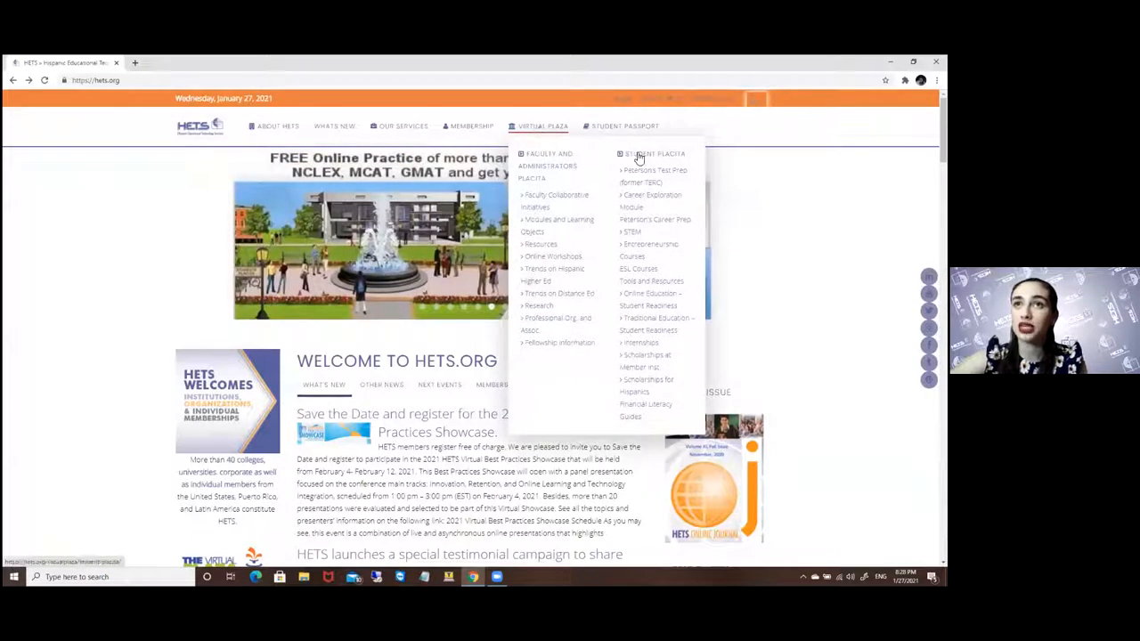
pyautogui.click(641, 153)
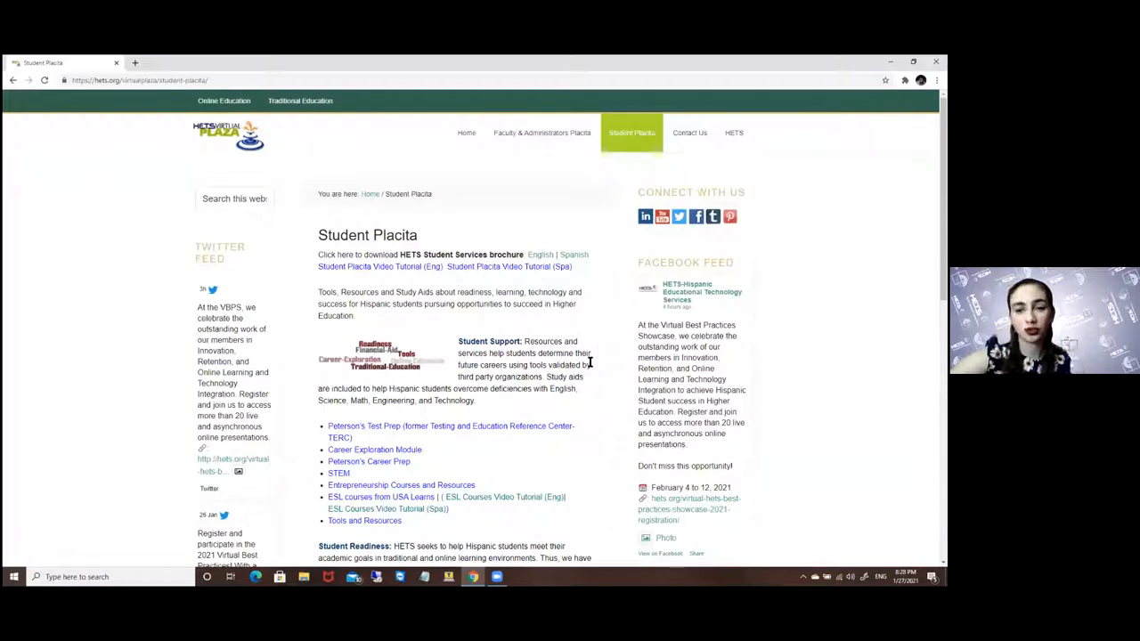
pyautogui.scroll(-3)
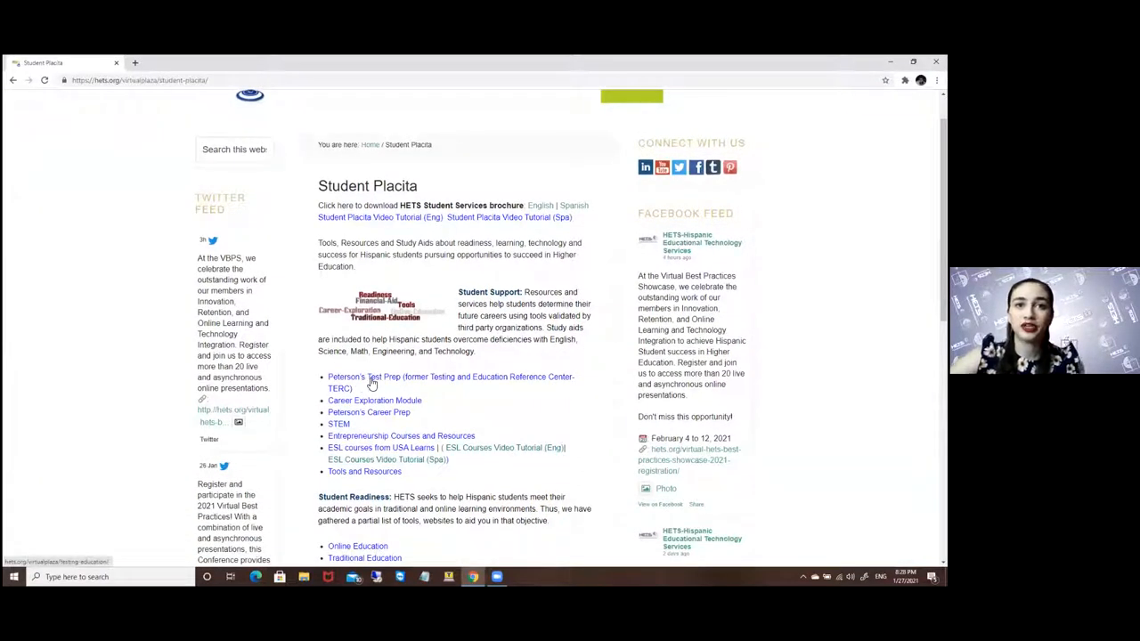
pyautogui.moveTo(395, 382)
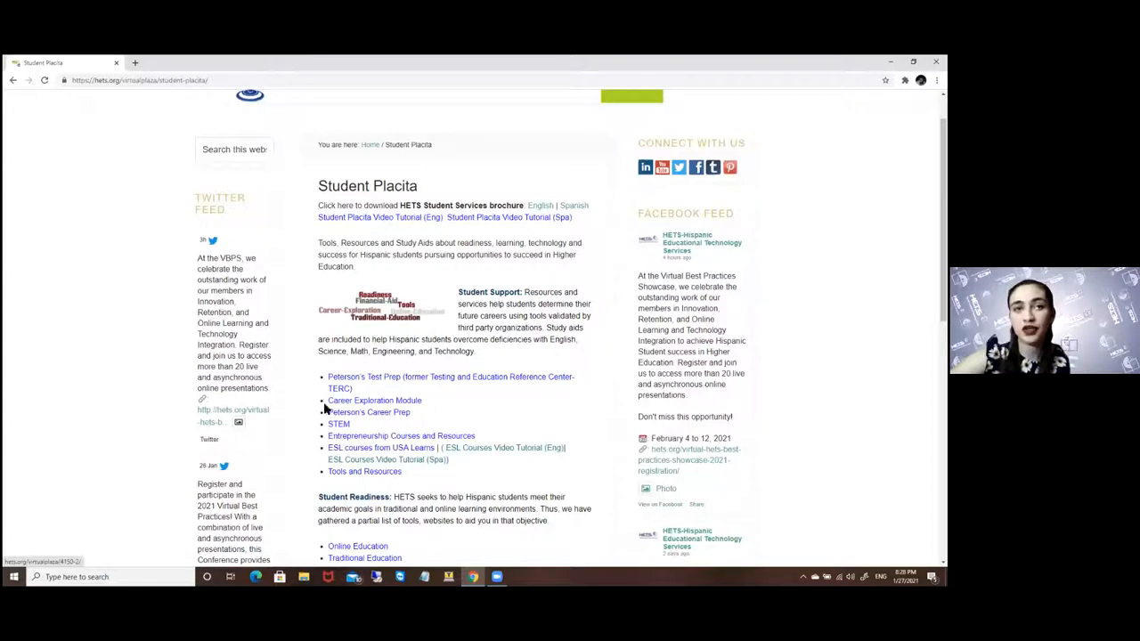
pyautogui.moveTo(394, 383)
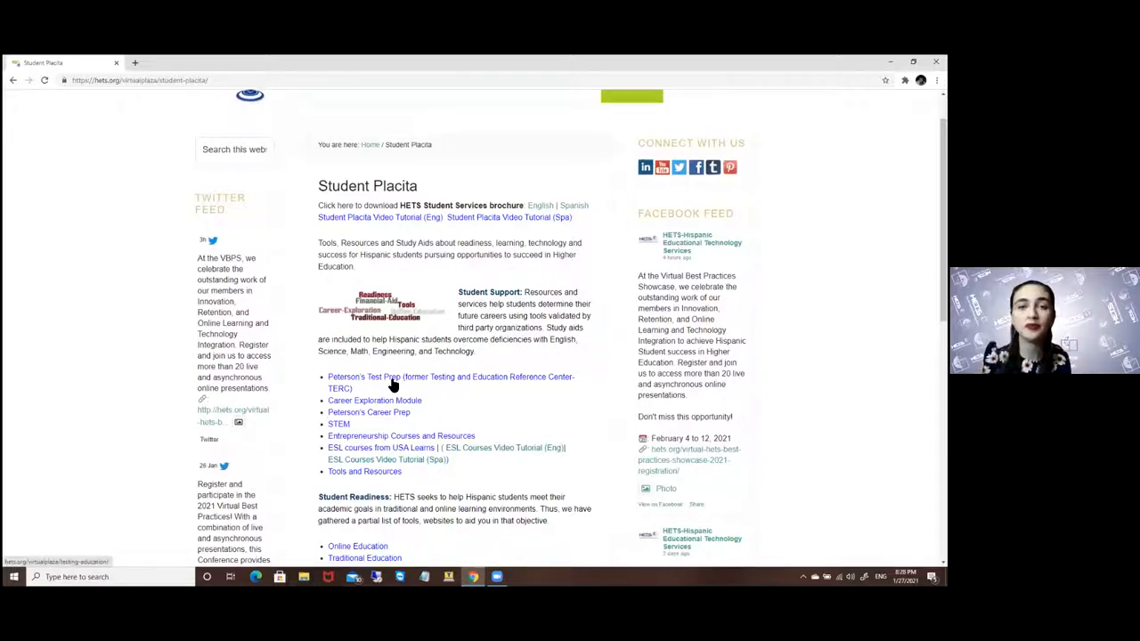
pyautogui.moveTo(402, 417)
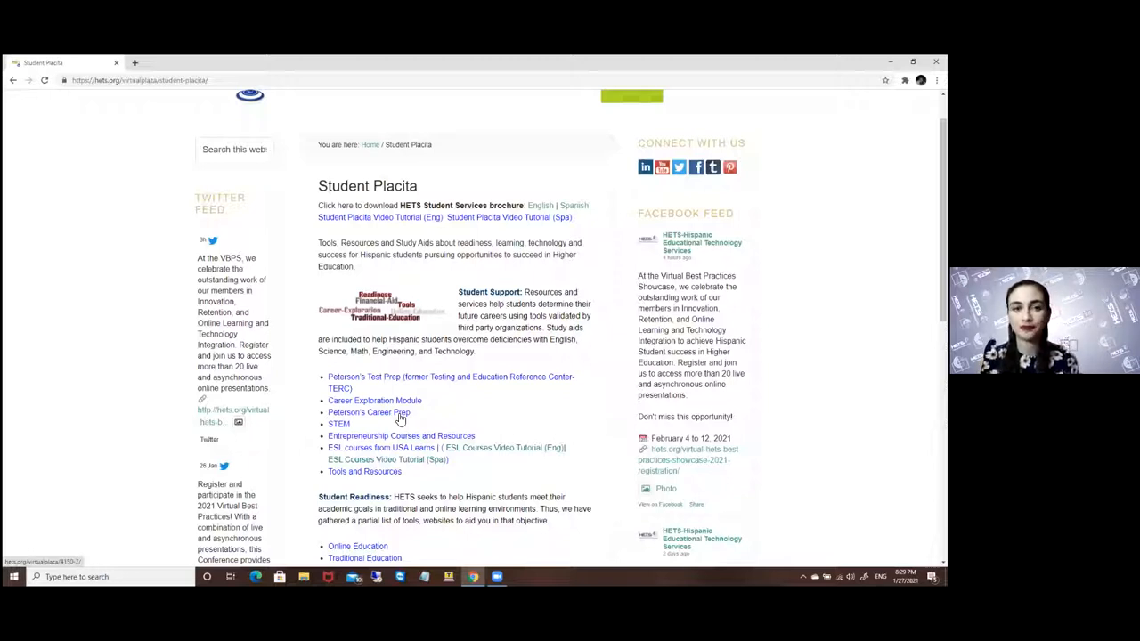
pyautogui.moveTo(381, 399)
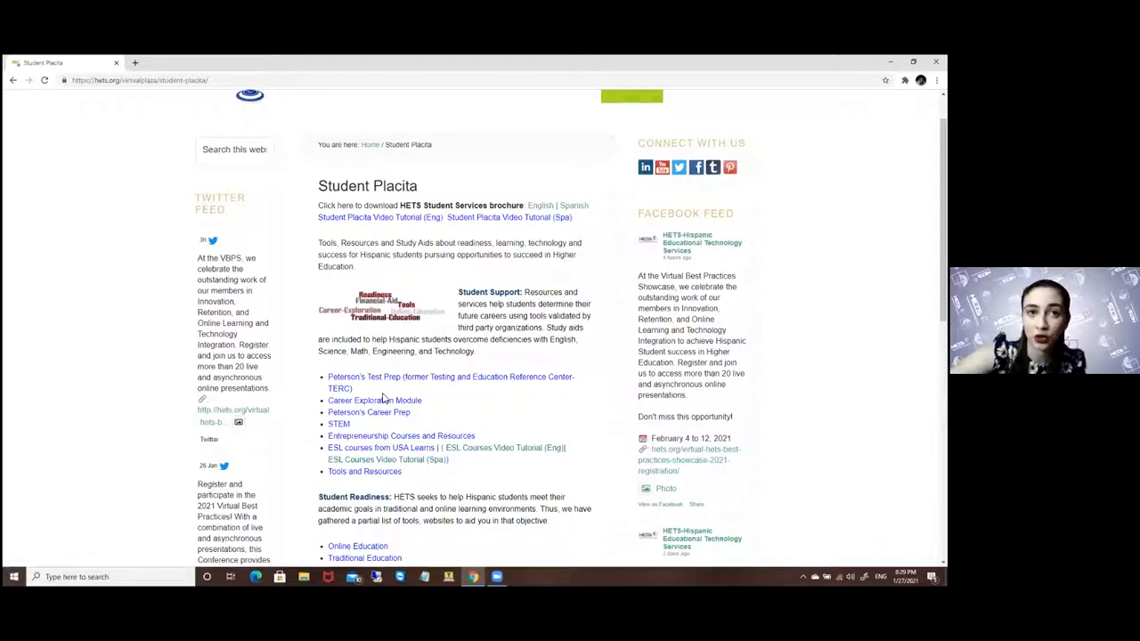
pyautogui.moveTo(342, 413)
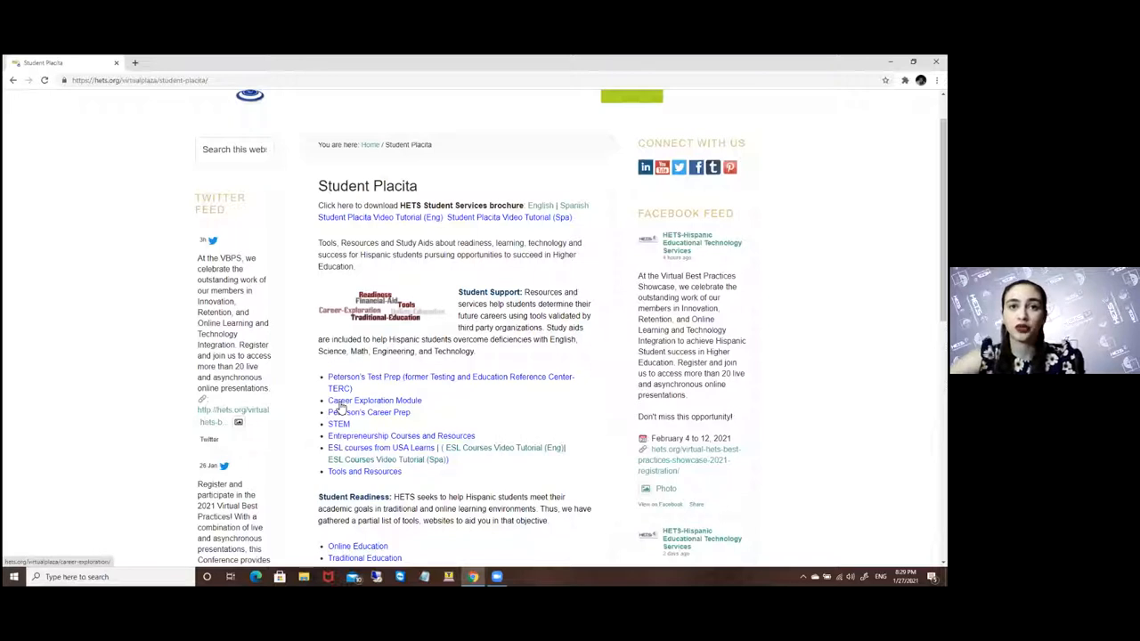
# Go to the Career Exploration Module page and scroll through its career-planning table of contents
pyautogui.click(374, 399)
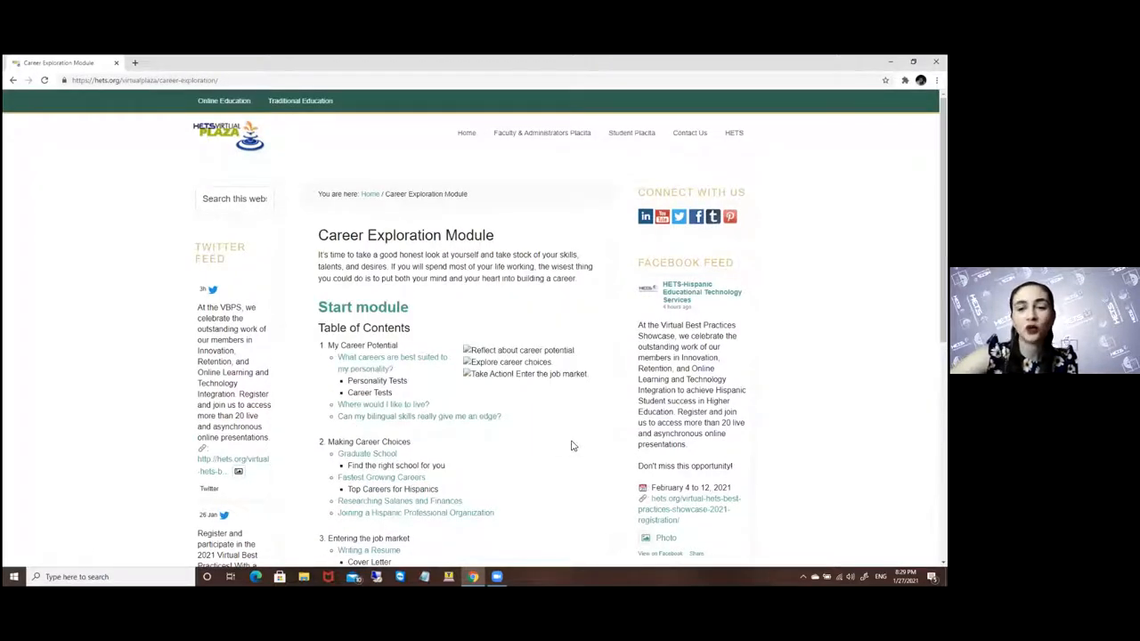
pyautogui.scroll(-3)
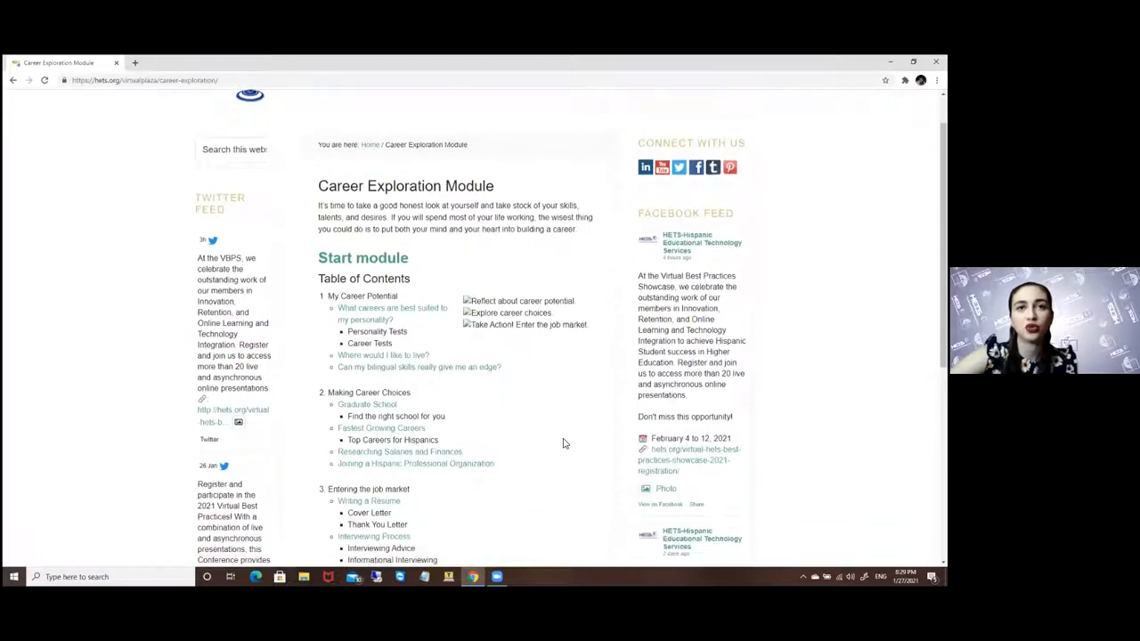
pyautogui.moveTo(556, 436)
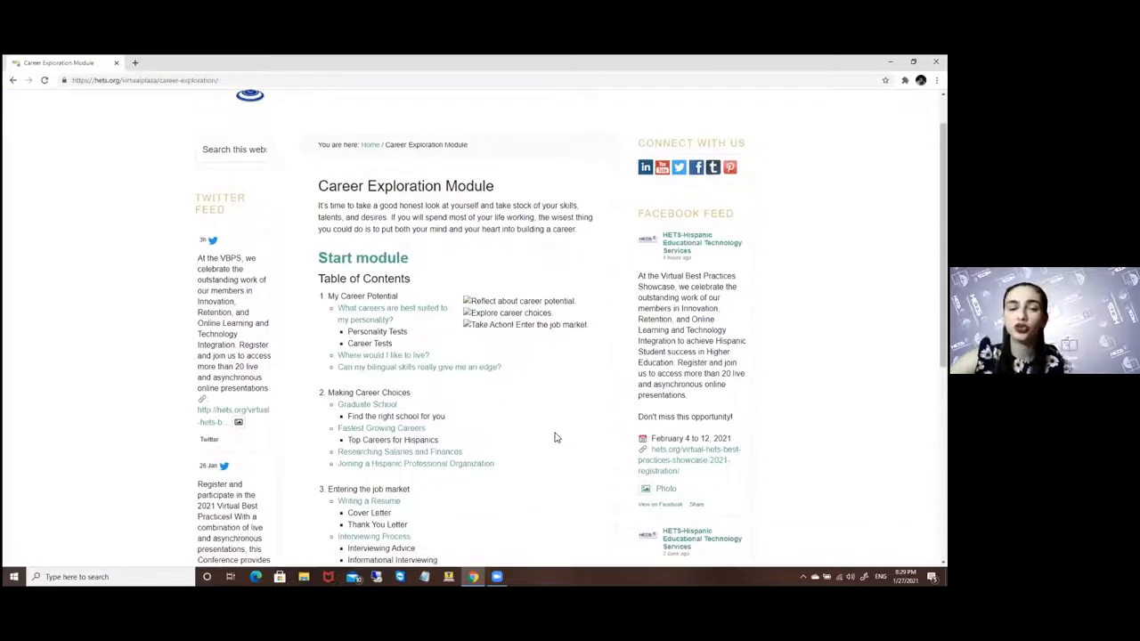
pyautogui.moveTo(403, 296)
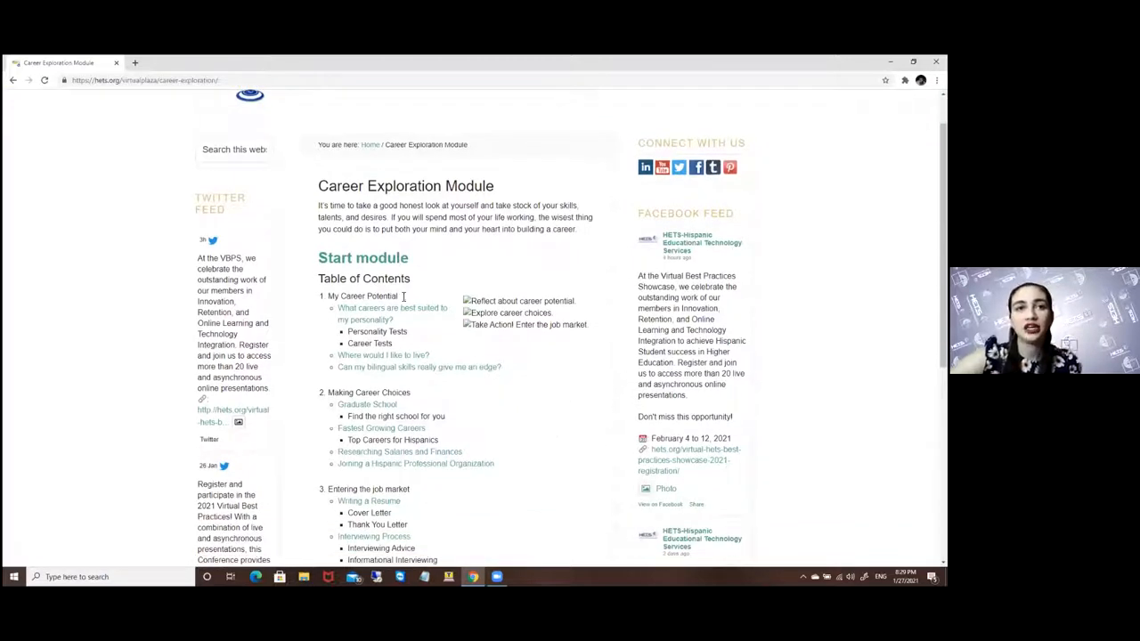
pyautogui.scroll(-3)
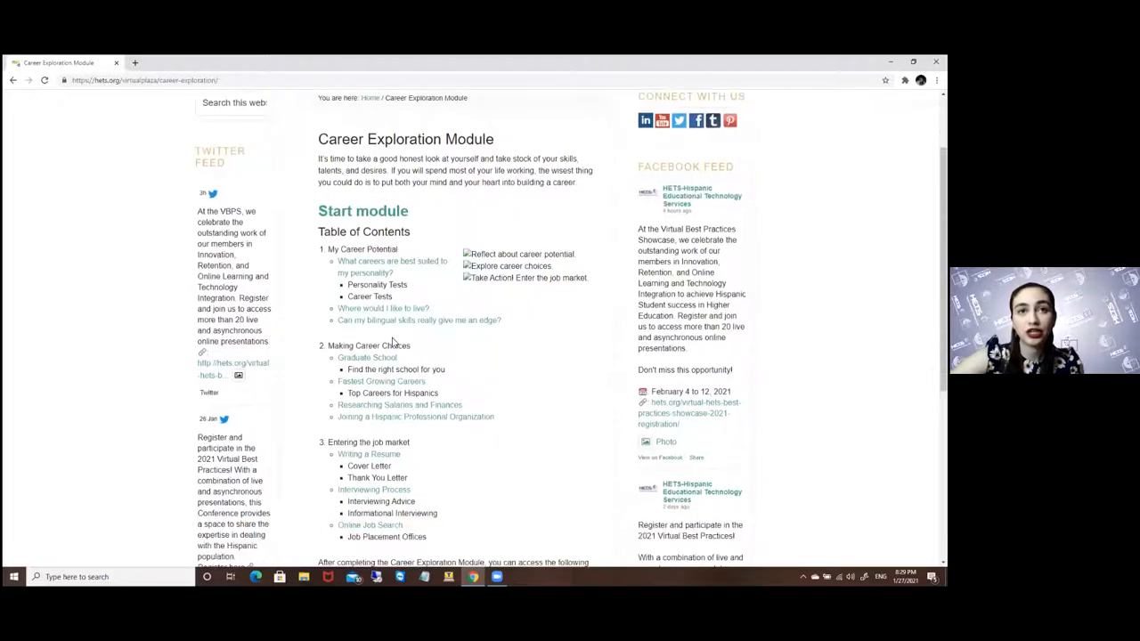
pyautogui.scroll(-3)
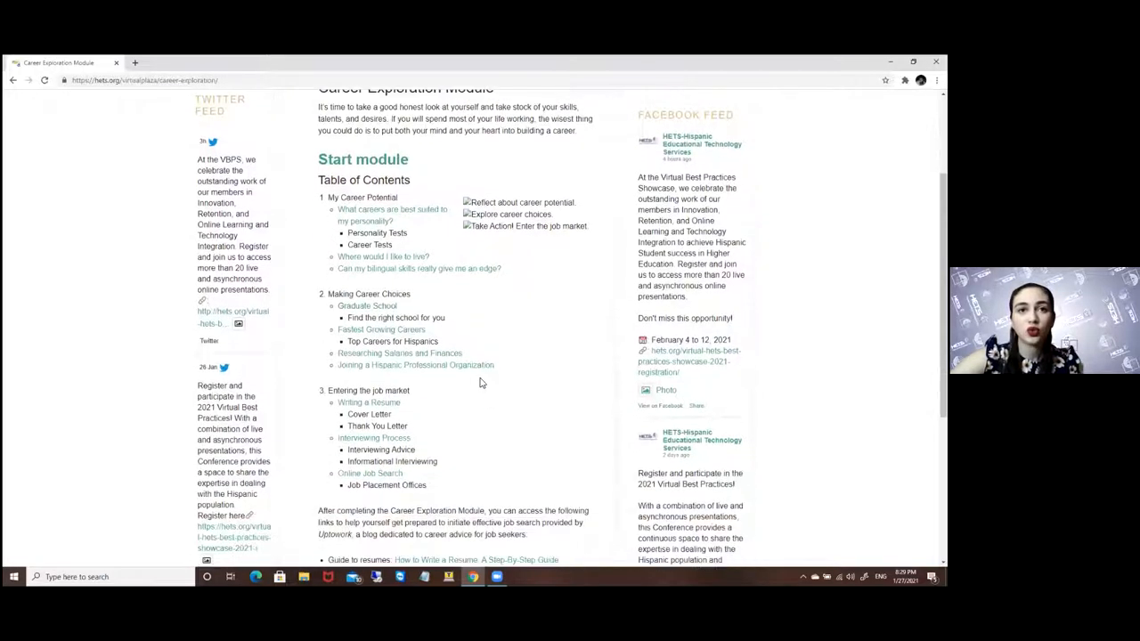
pyautogui.moveTo(324, 410)
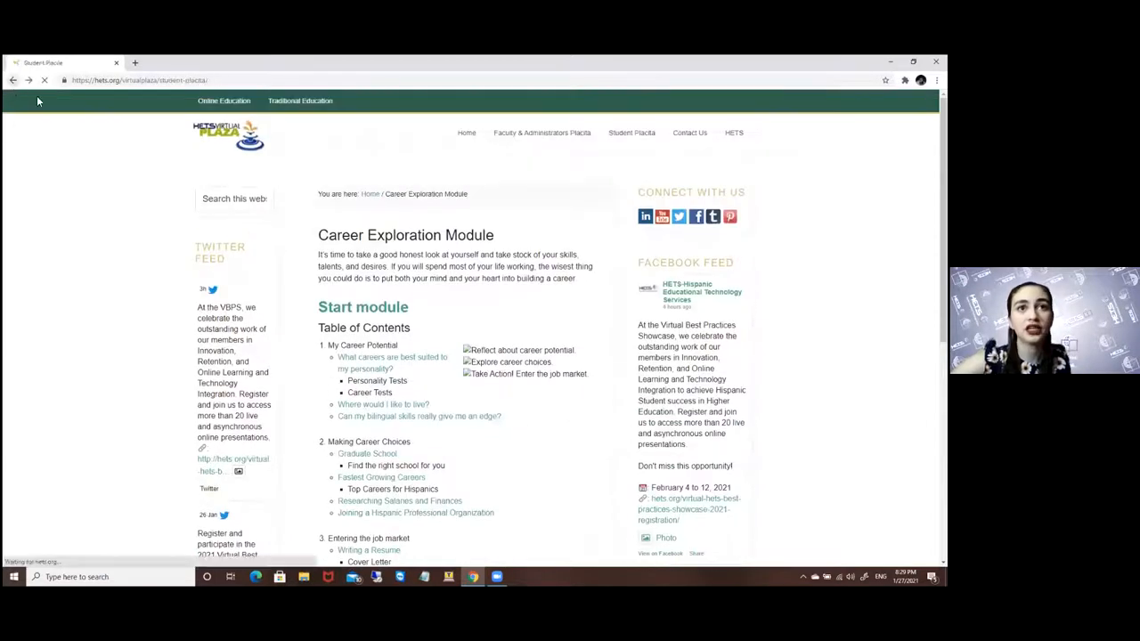
pyautogui.click(630, 132)
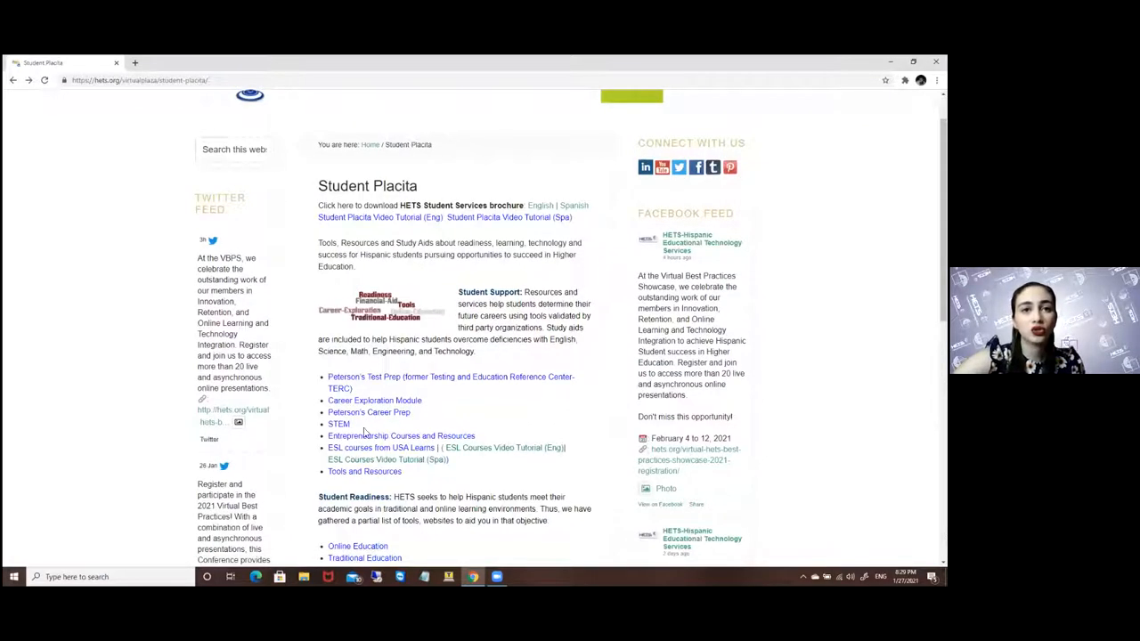
pyautogui.click(338, 424)
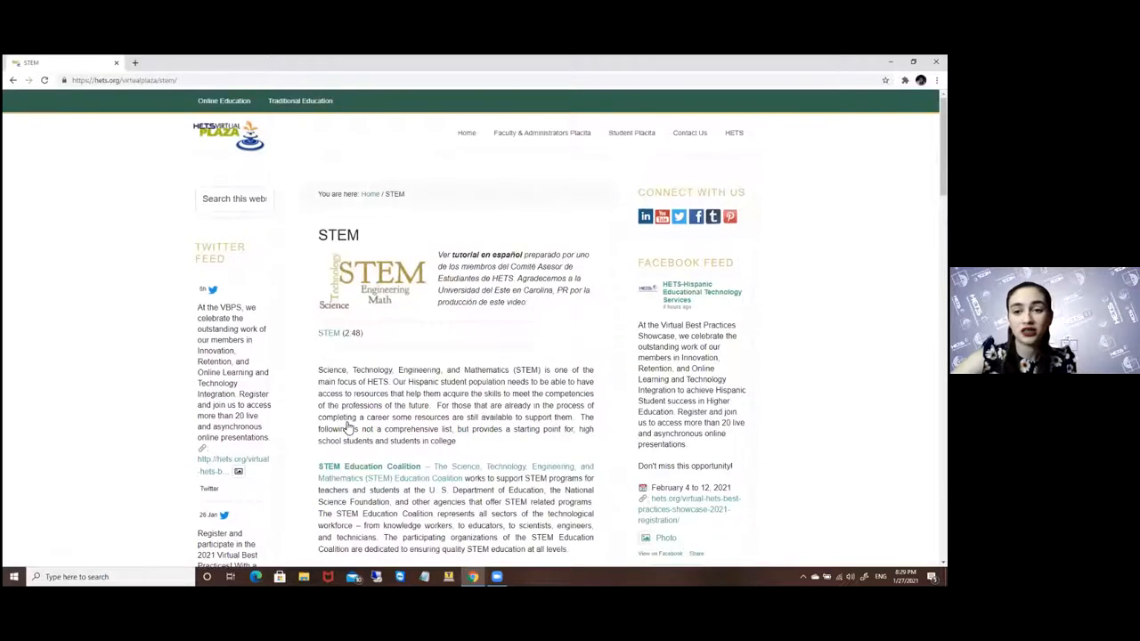
pyautogui.scroll(-3)
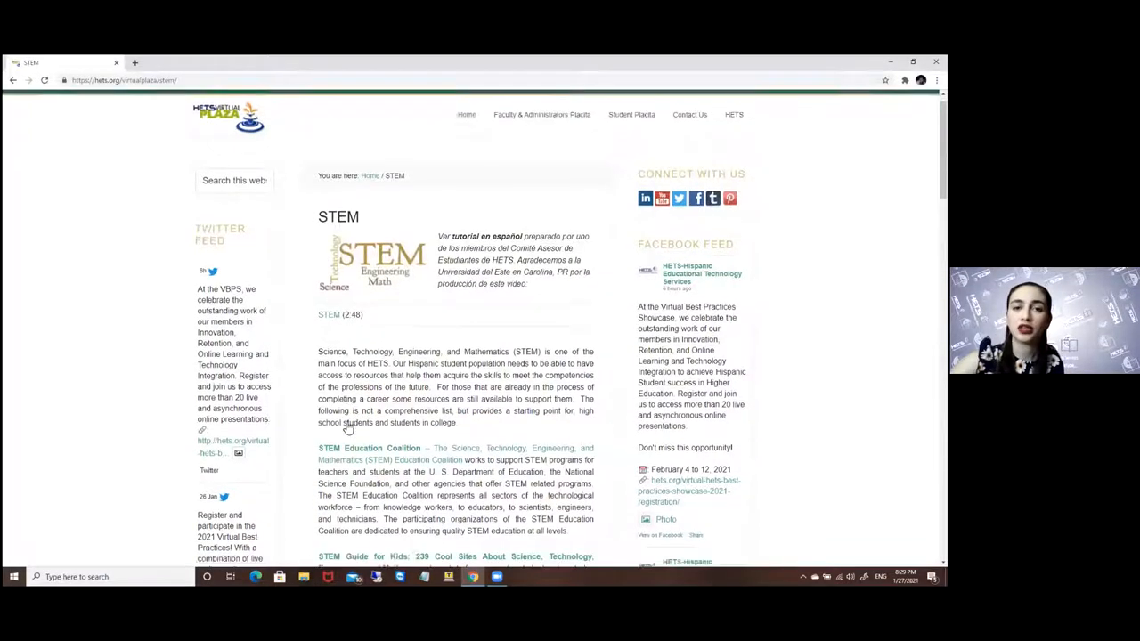
pyautogui.scroll(-3)
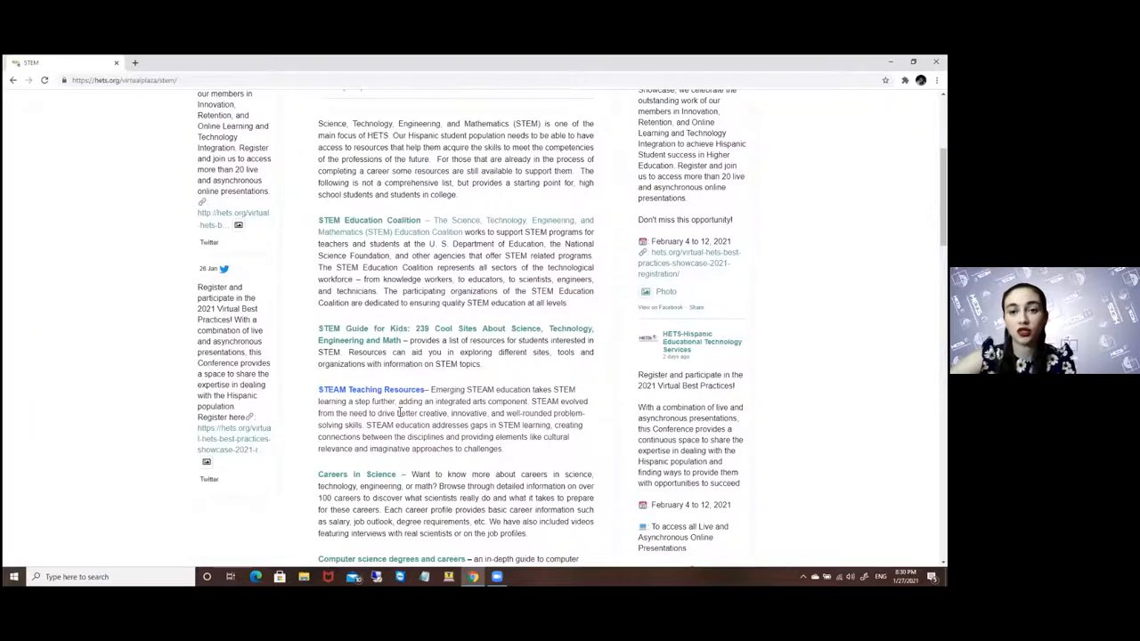
pyautogui.scroll(-3)
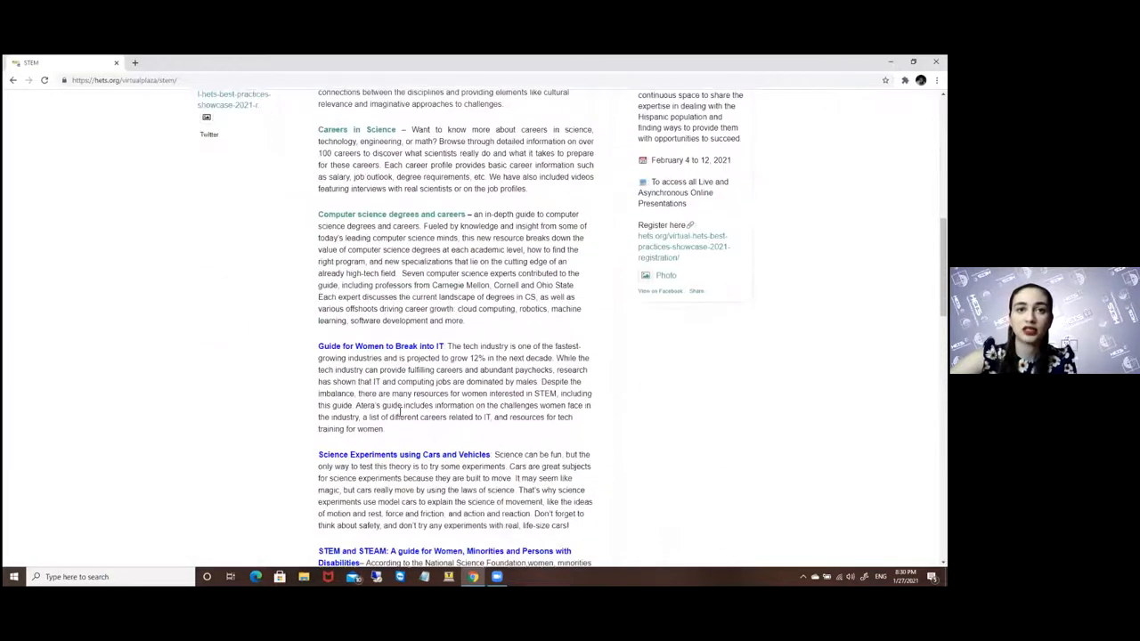
pyautogui.scroll(-3)
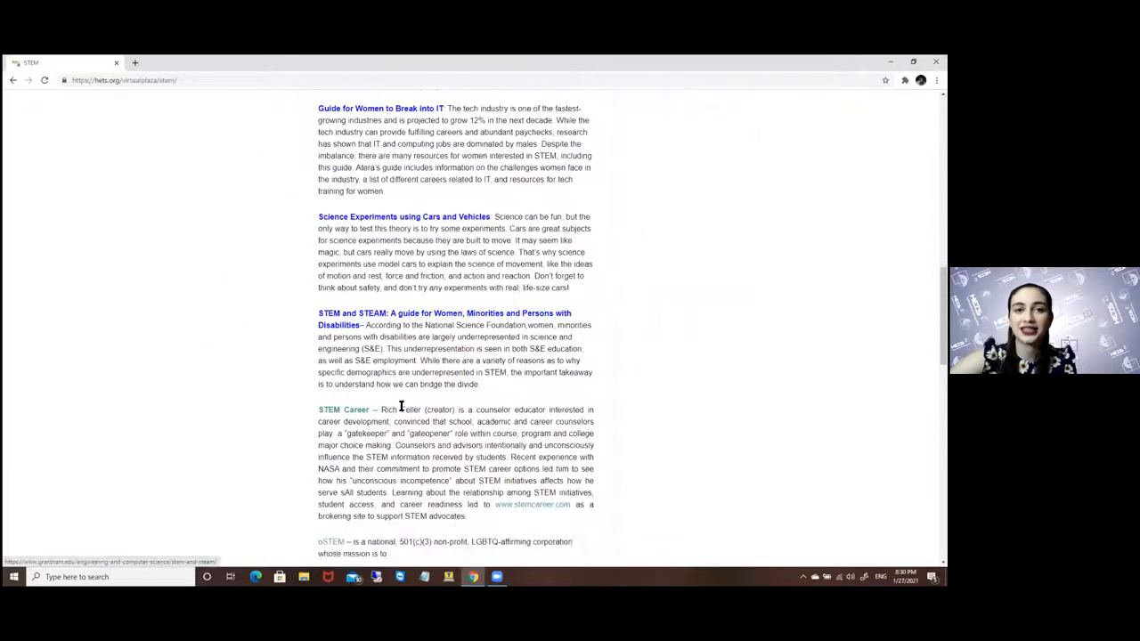
pyautogui.scroll(-3)
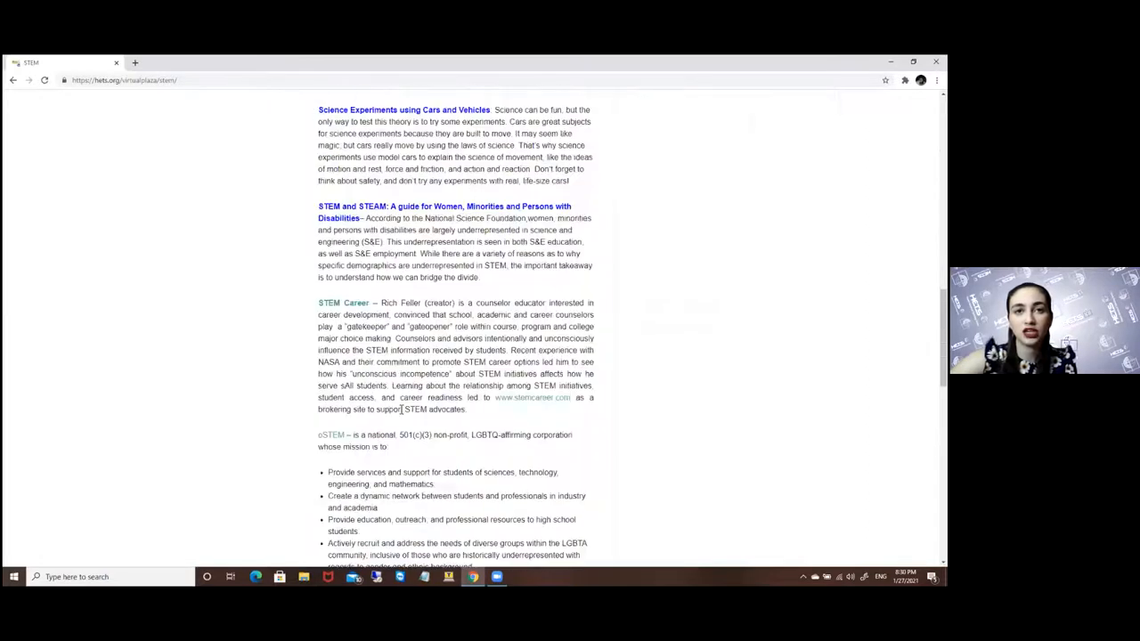
pyautogui.click(13, 82)
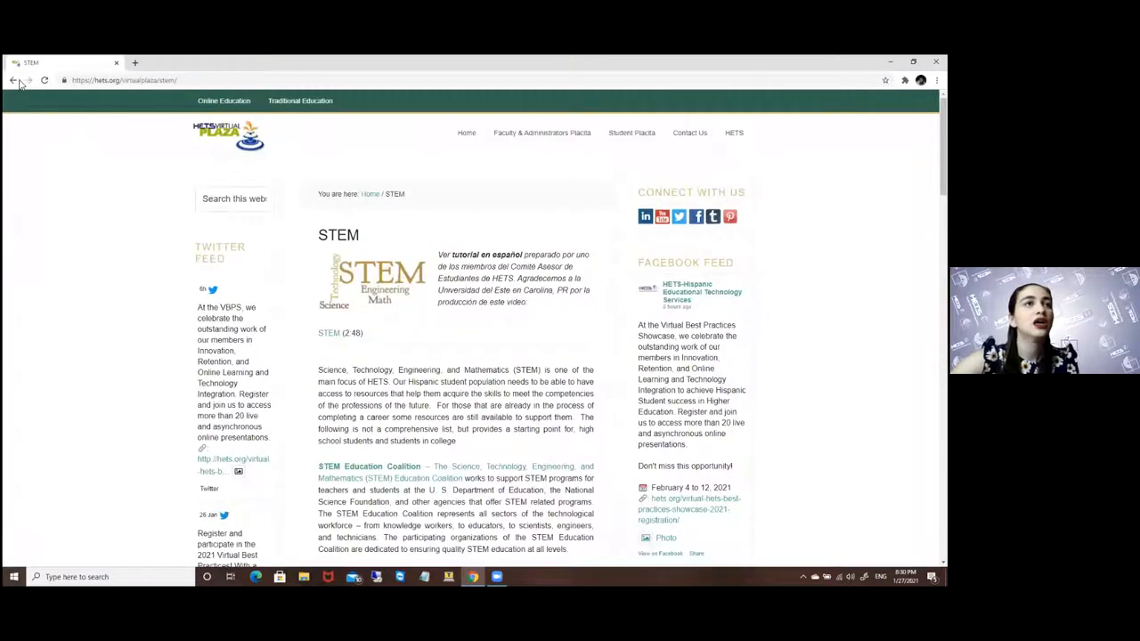
# Go to the 'ESL courses from USA Learns' page describing its free online English courses
pyautogui.click(631, 132)
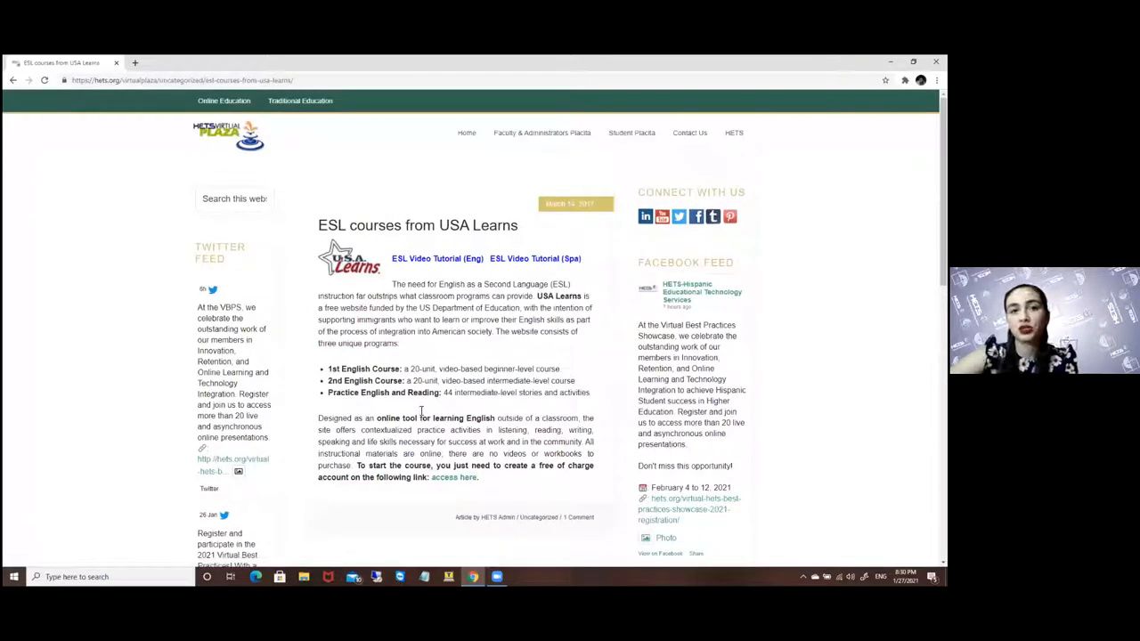
pyautogui.moveTo(442, 438)
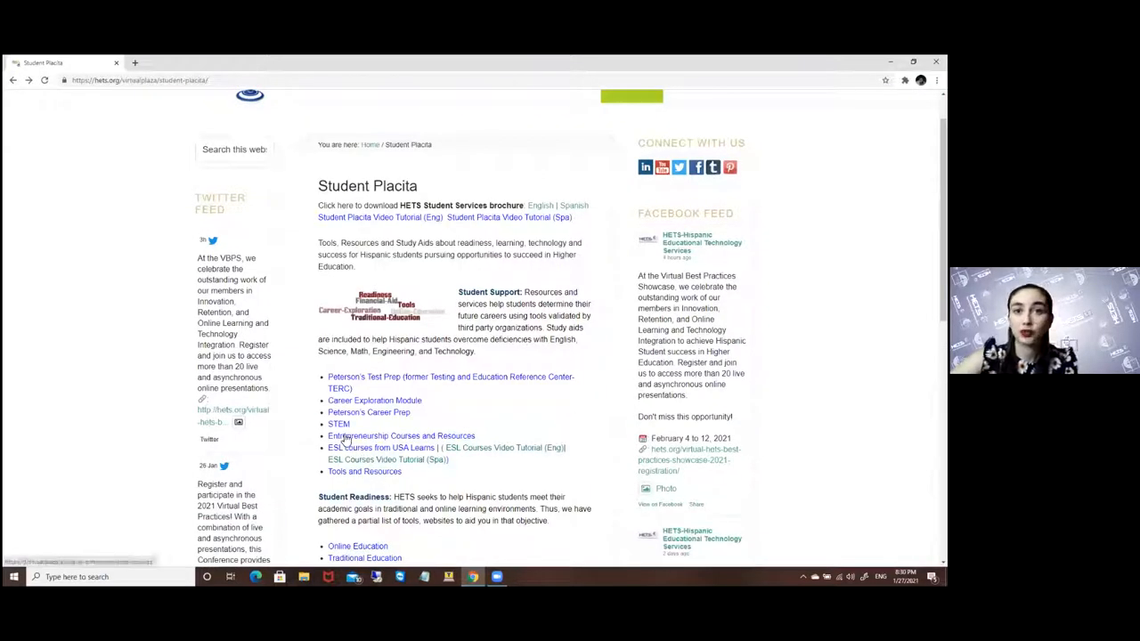
pyautogui.click(400, 434)
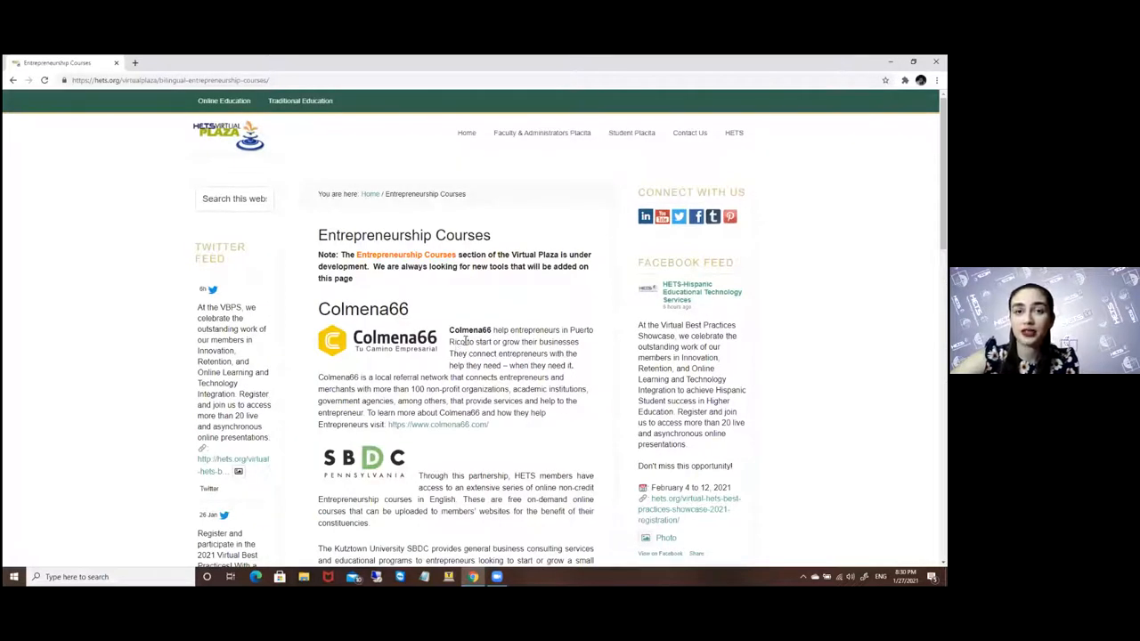
pyautogui.scroll(-3)
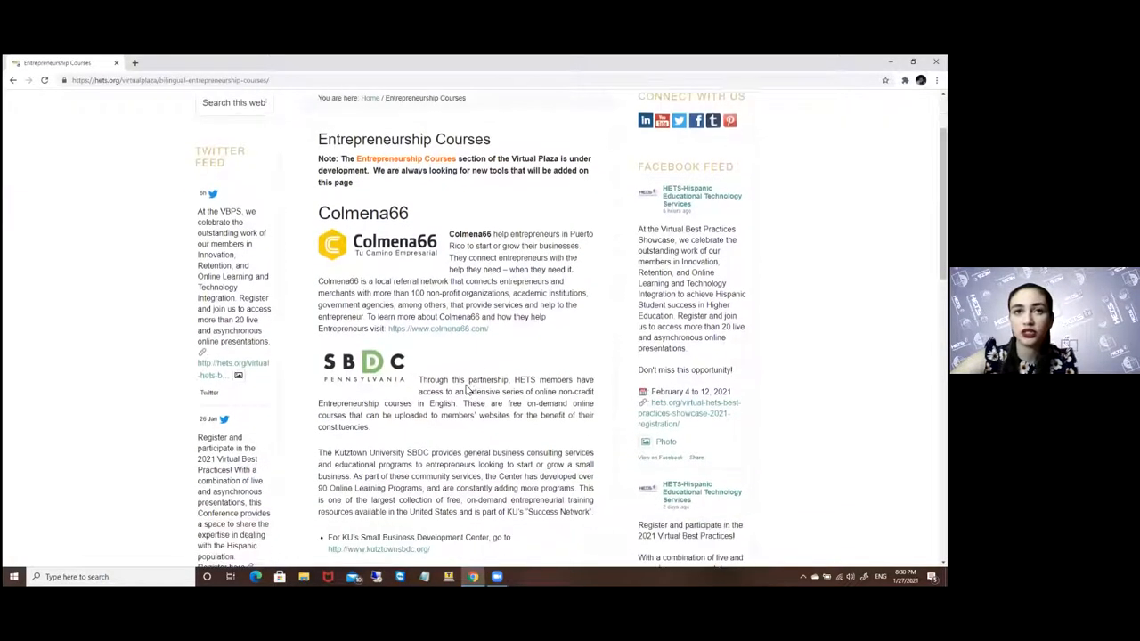
pyautogui.scroll(-3)
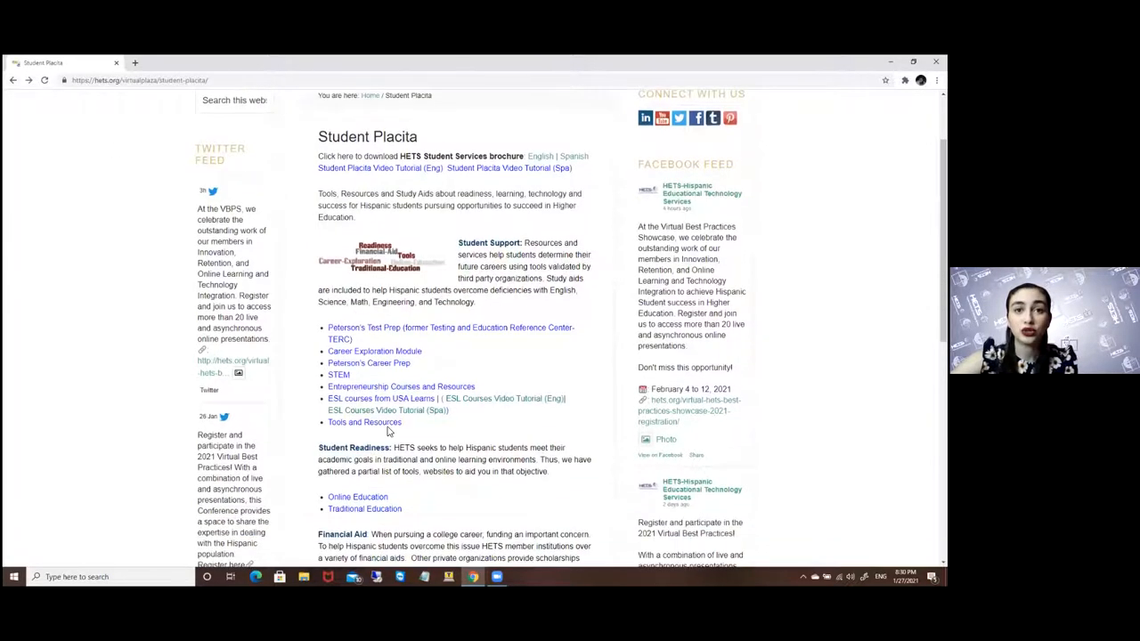
pyautogui.click(363, 423)
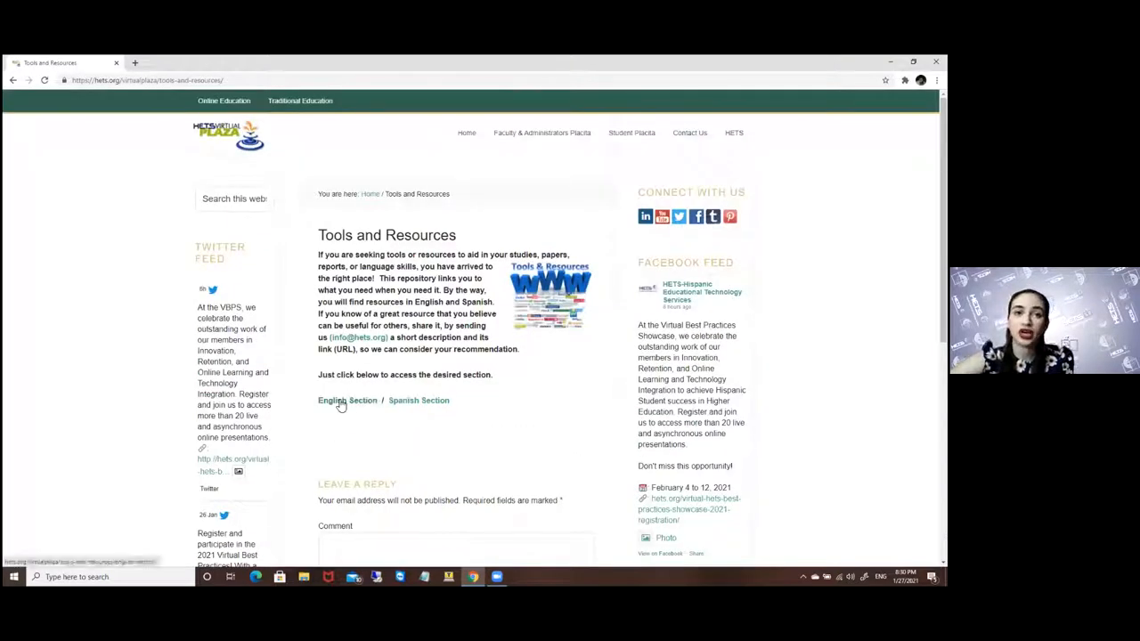
pyautogui.moveTo(342, 403)
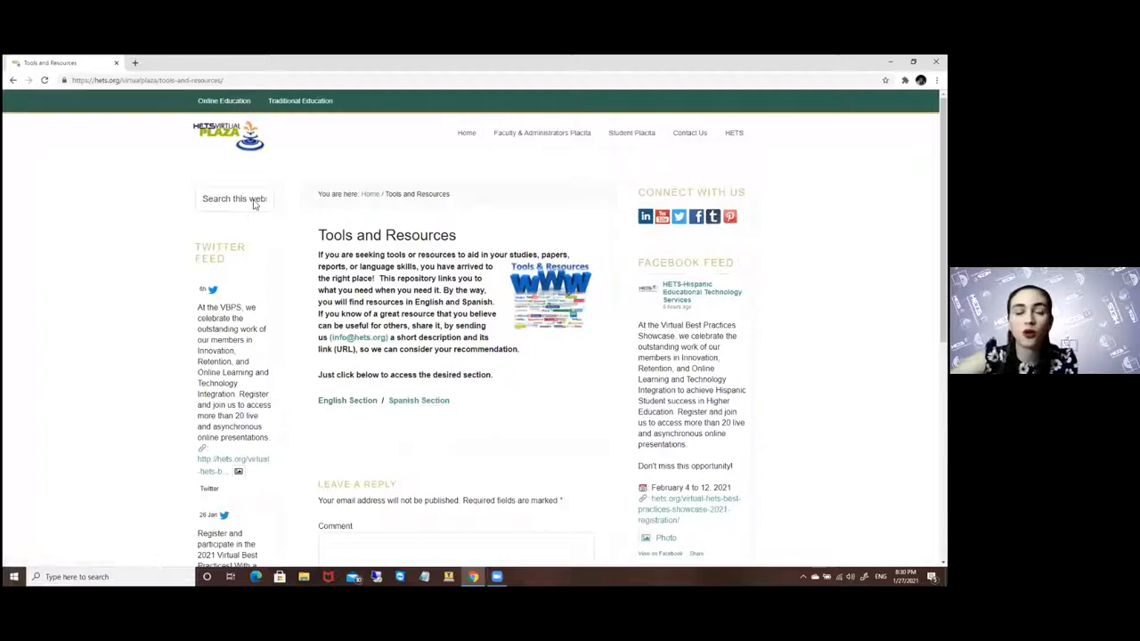
pyautogui.click(630, 132)
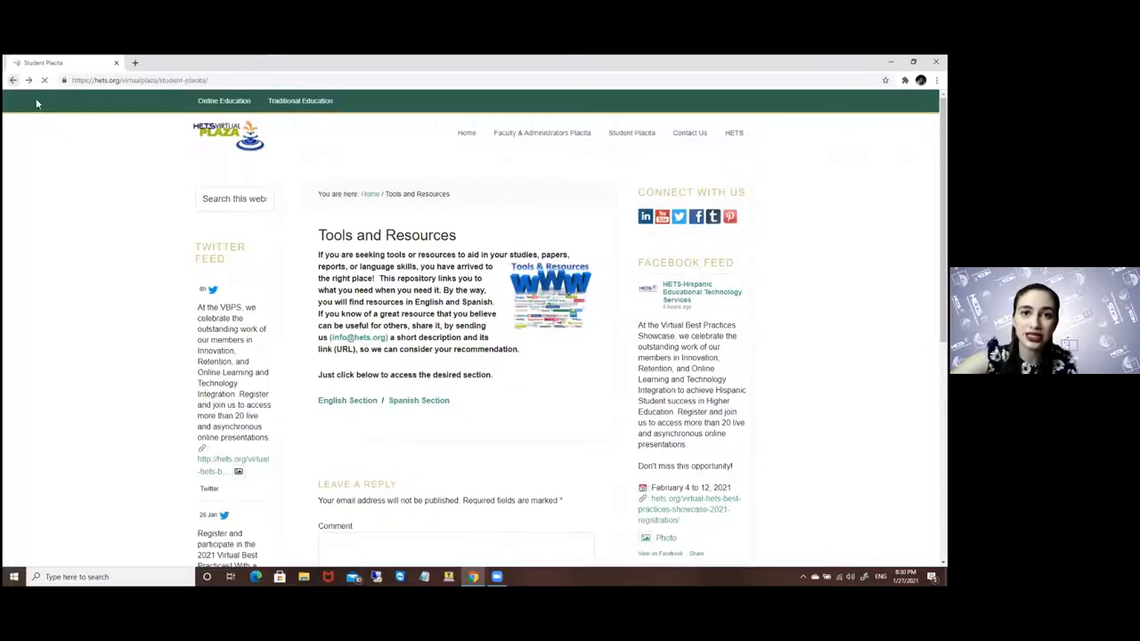
pyautogui.scroll(-3)
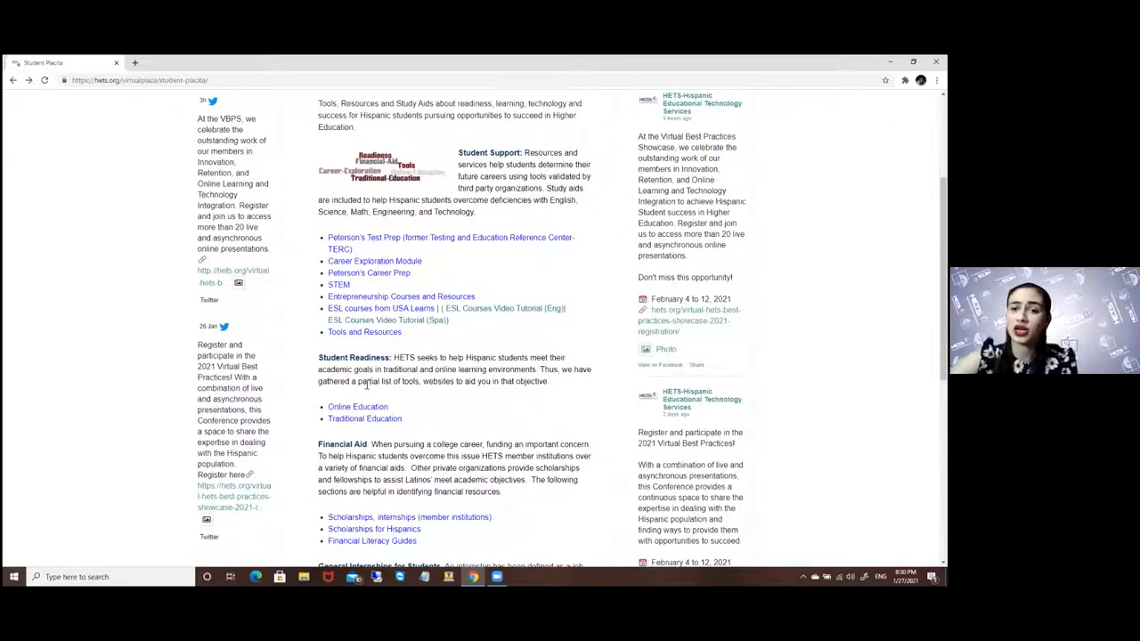
pyautogui.moveTo(381, 418)
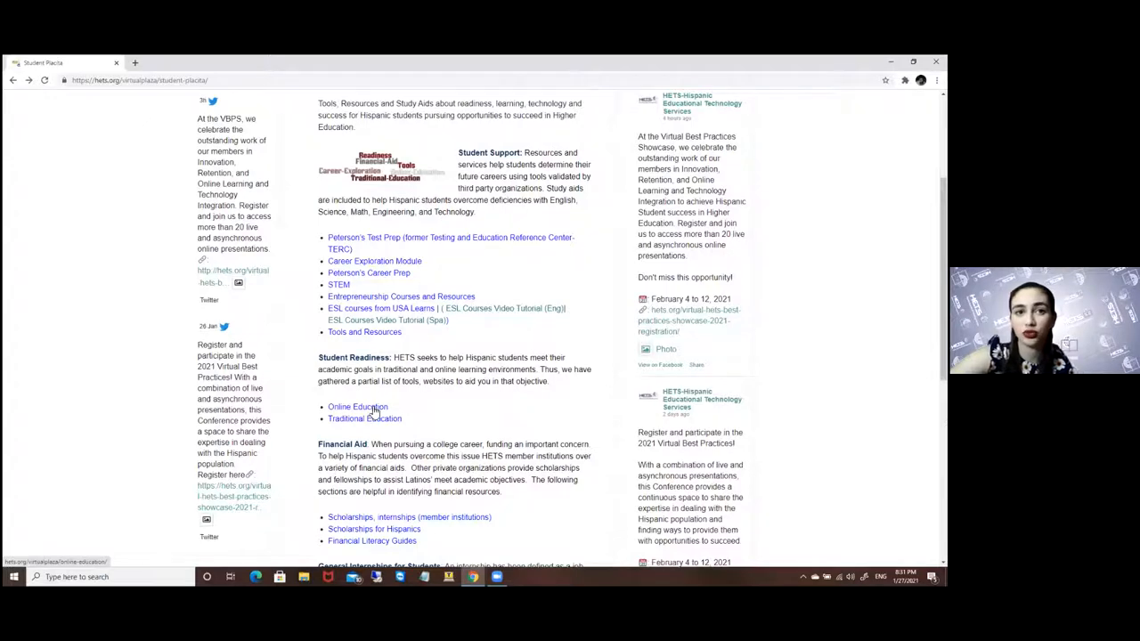
pyautogui.scroll(-3)
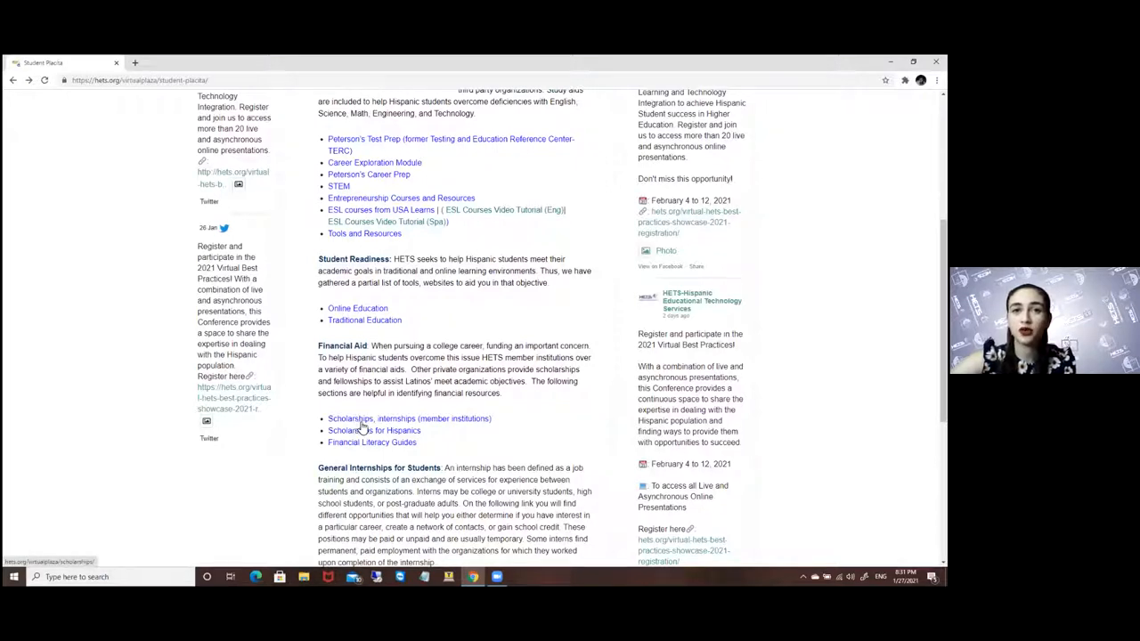
pyautogui.moveTo(413, 429)
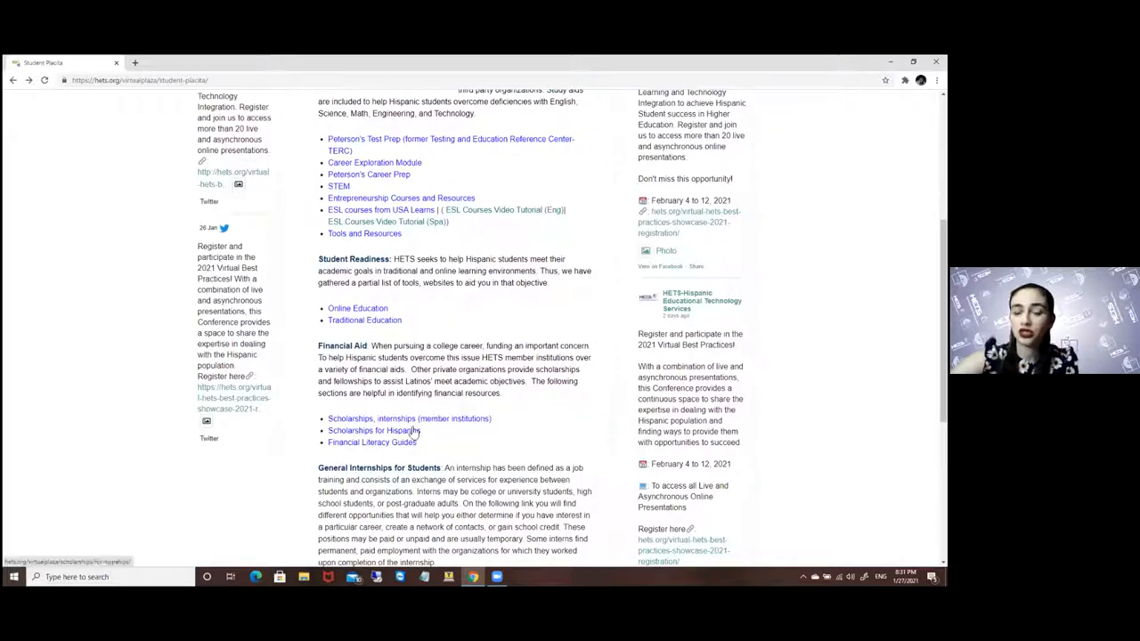
pyautogui.moveTo(431, 449)
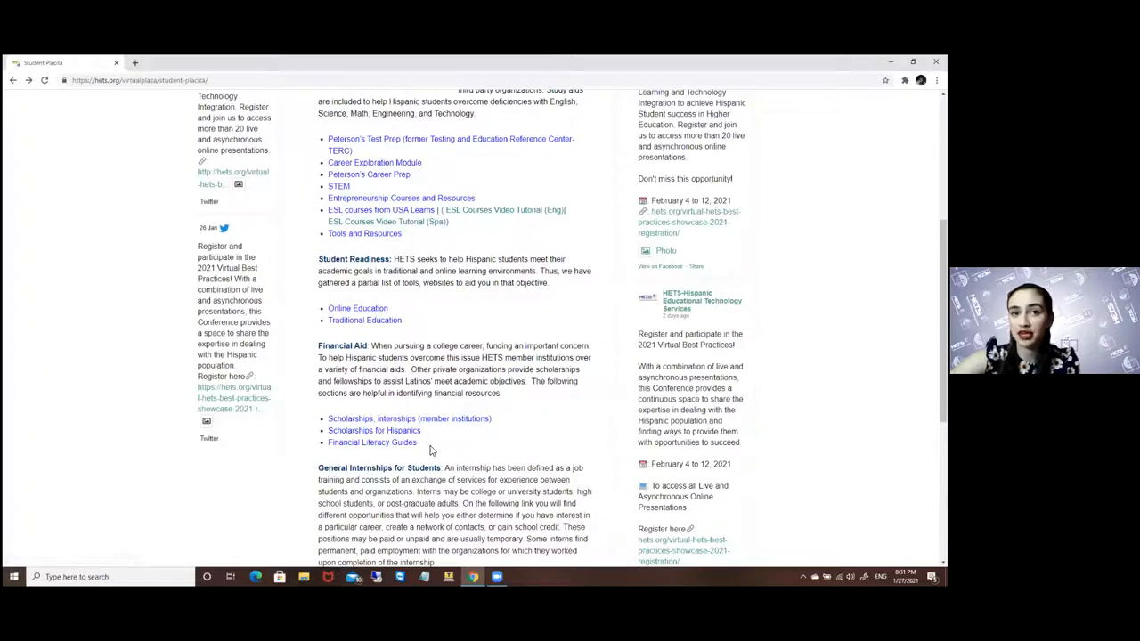
pyautogui.moveTo(428, 452)
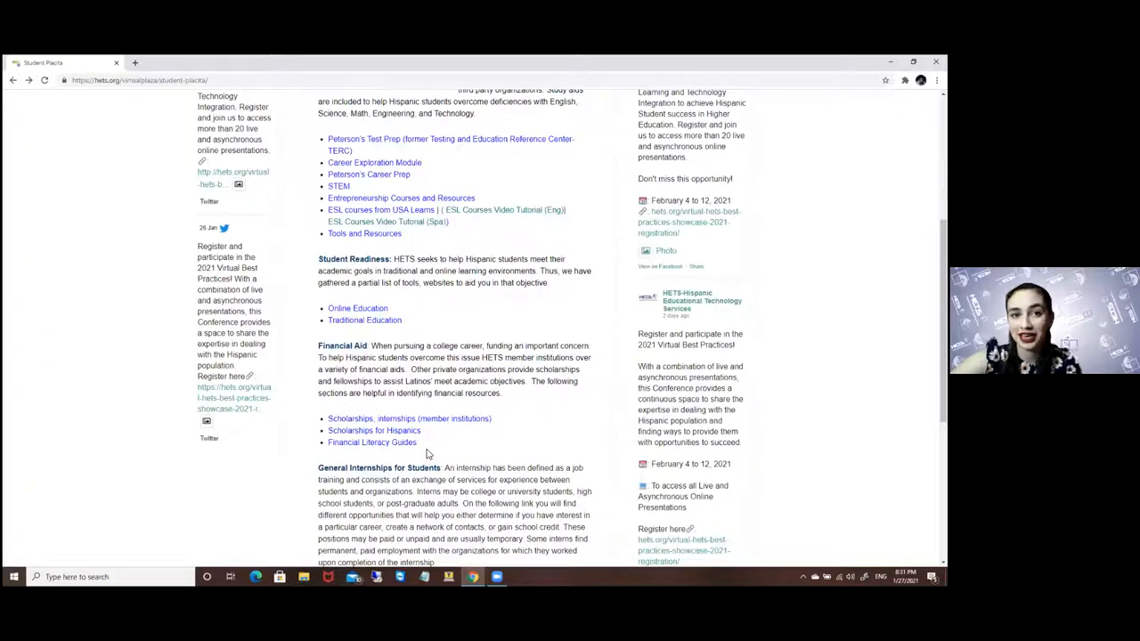
pyautogui.scroll(-3)
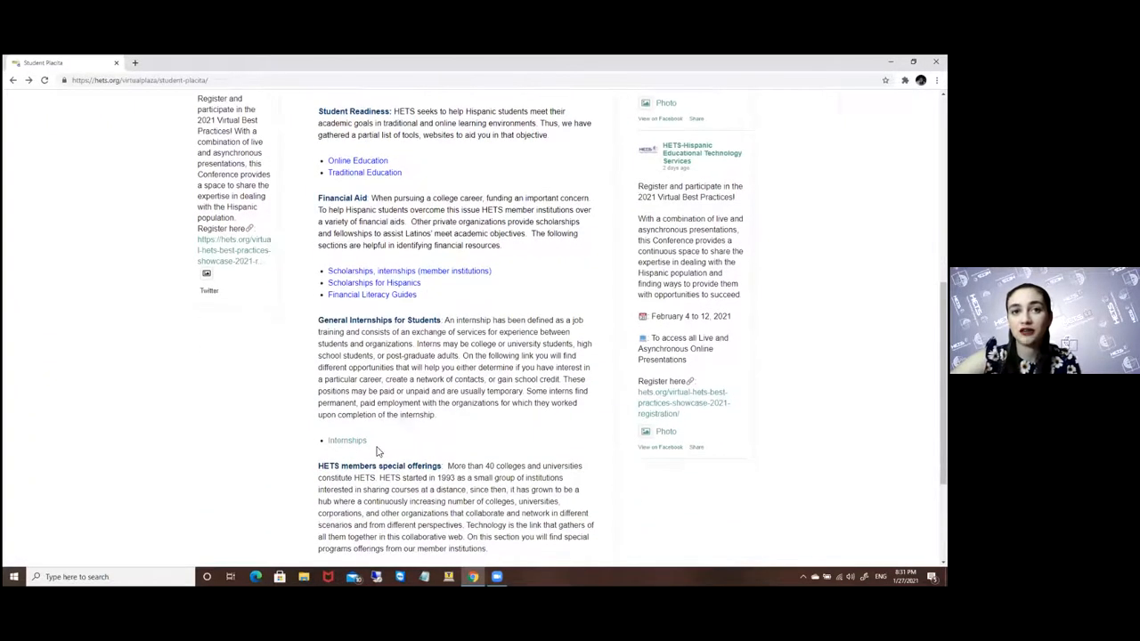
pyautogui.moveTo(383, 424)
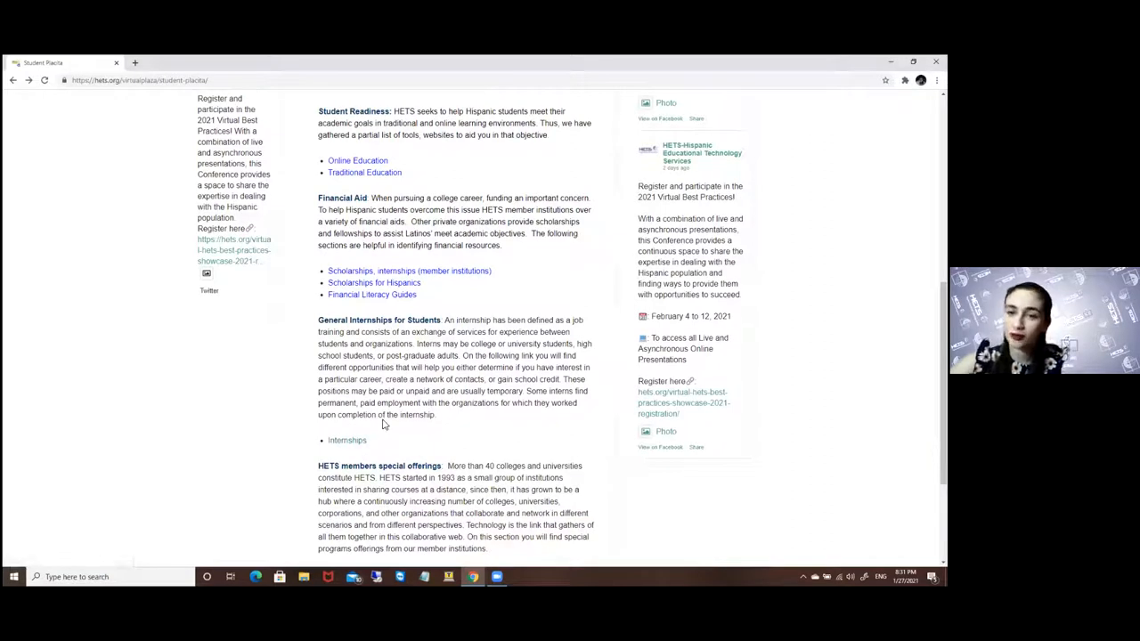